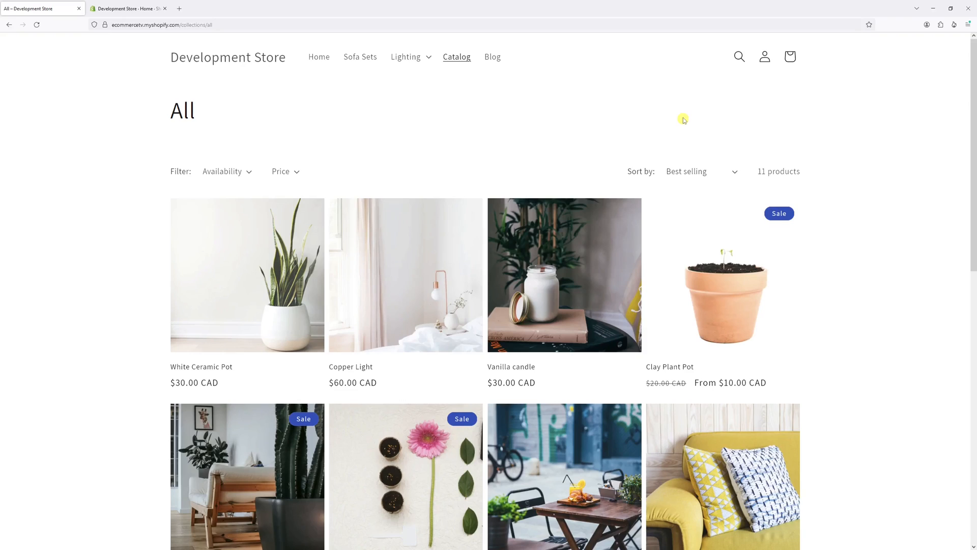
mouse_move(659, 152)
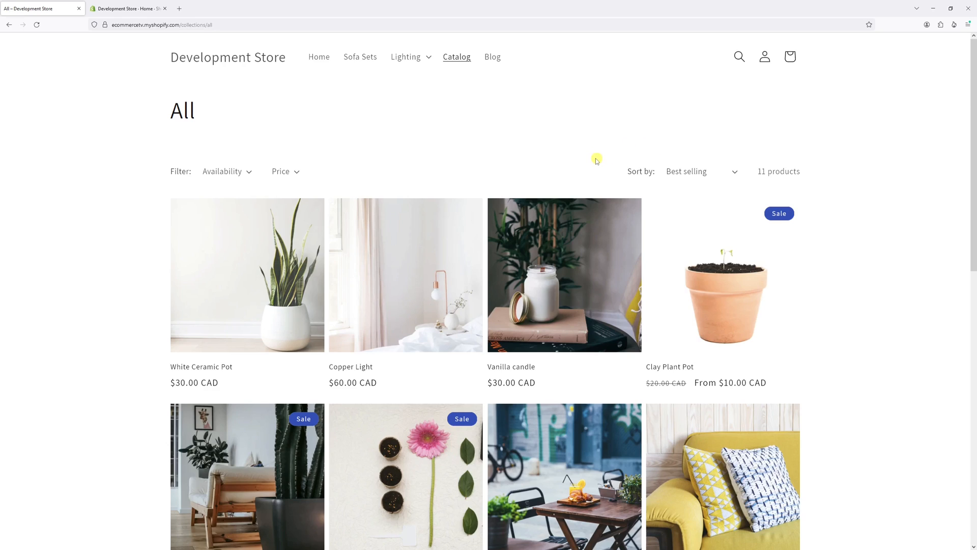
mouse_move(612, 149)
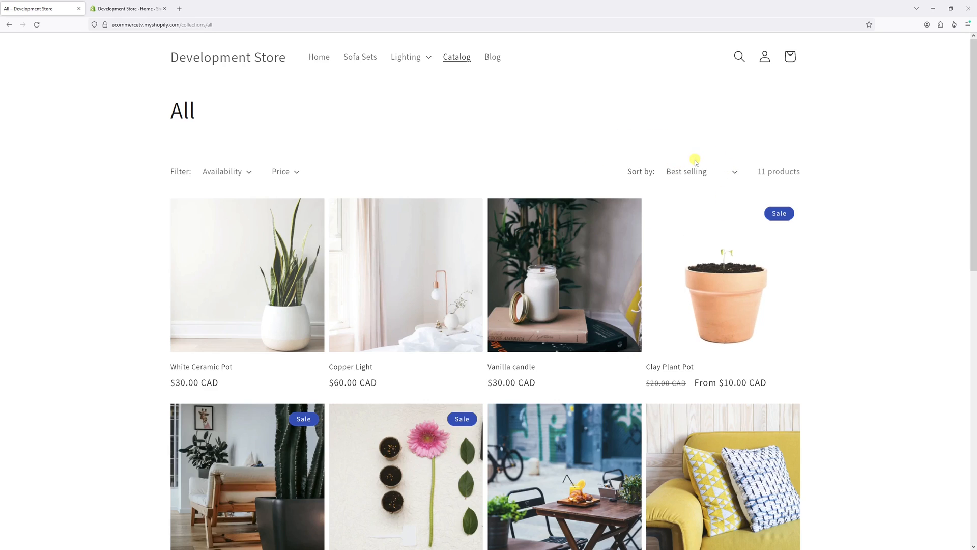
mouse_move(672, 180)
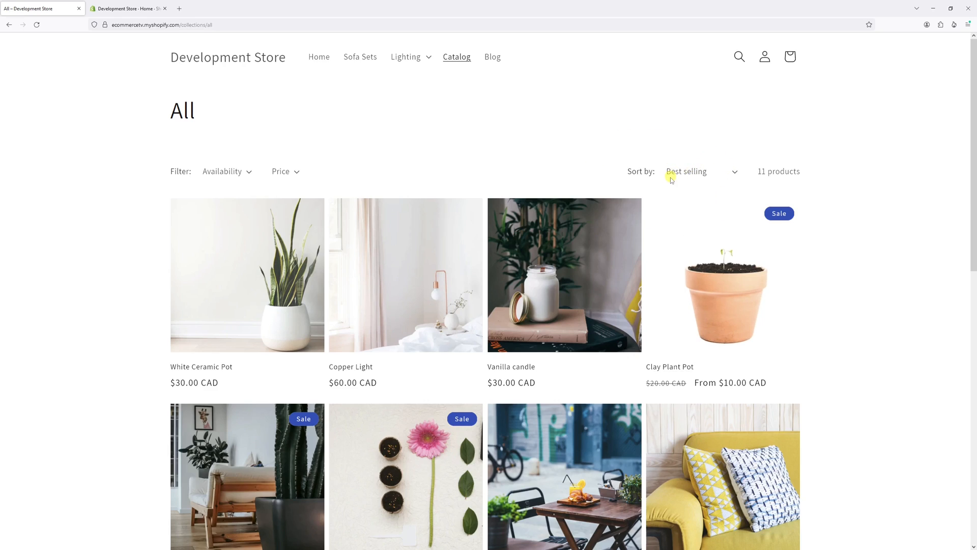
mouse_move(694, 173)
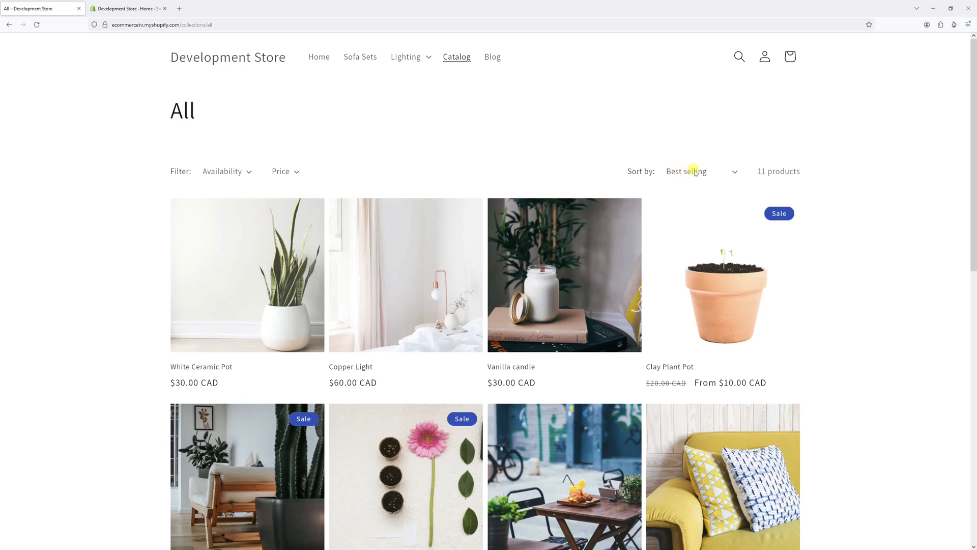
- Go to the admin's Products › Collections list and open the All collection's edit page
left_click(700, 171)
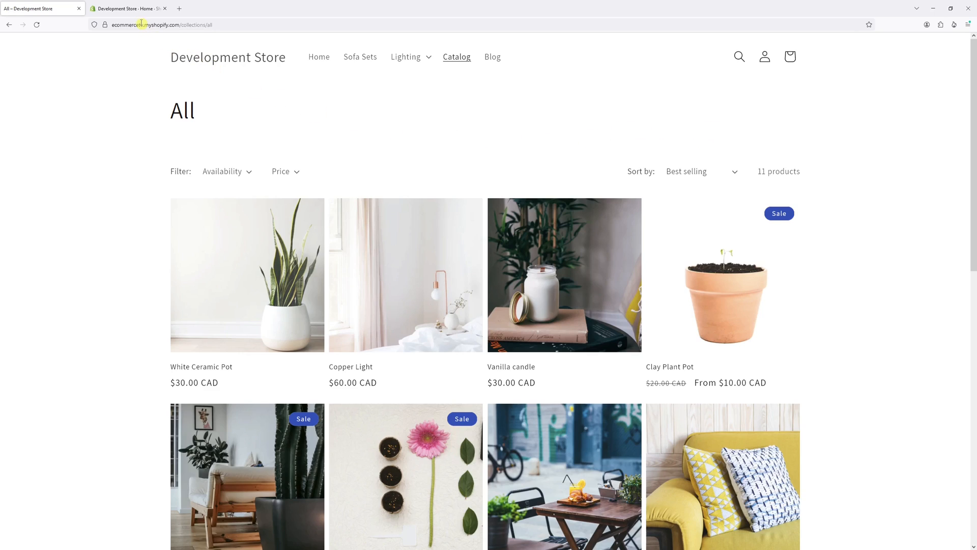
left_click(128, 9)
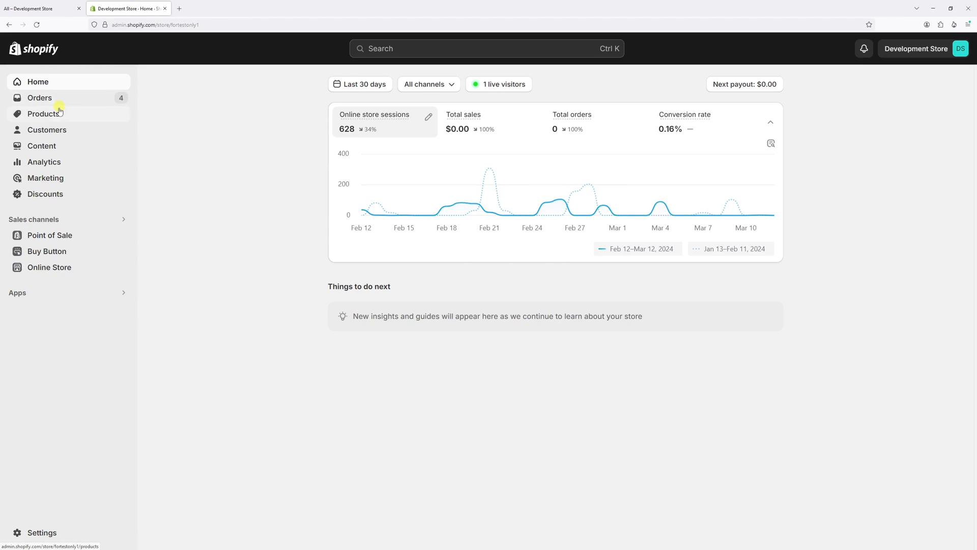
left_click(44, 113)
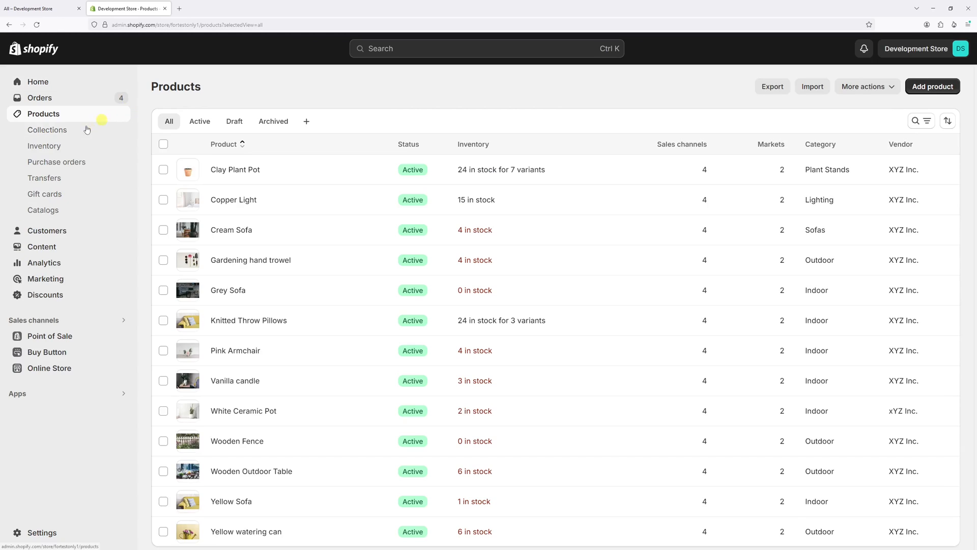
left_click(48, 130)
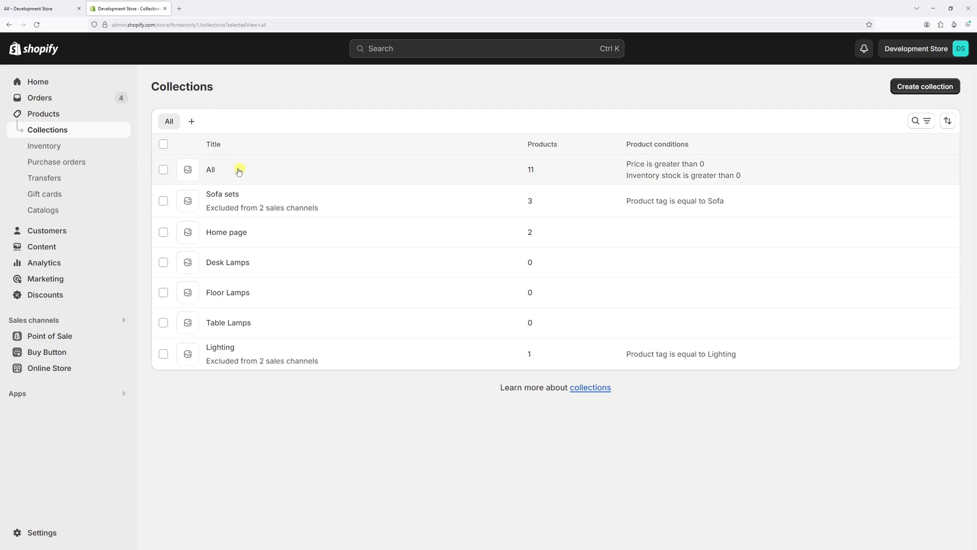
left_click(211, 170)
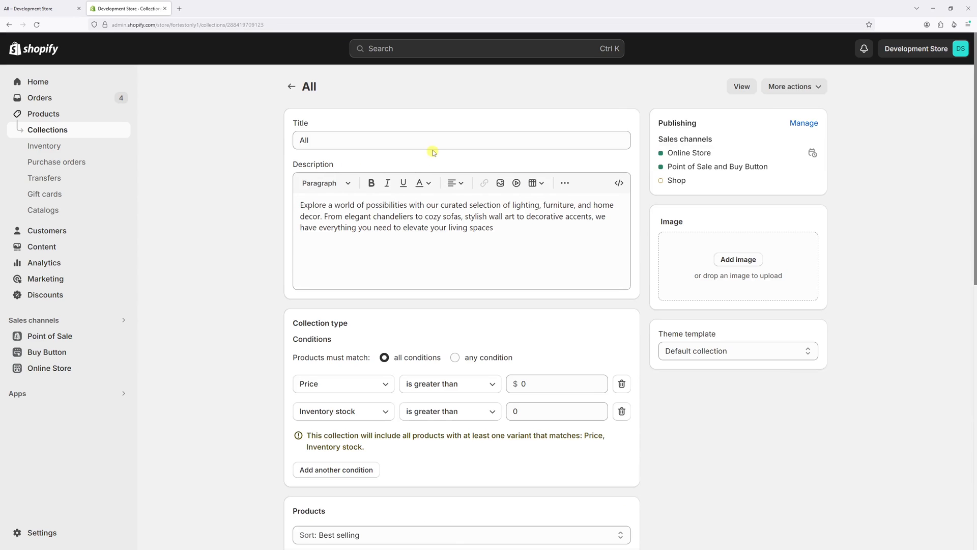
- Set the All collection's product sort to Manually instead of Best selling
scroll("down", 3)
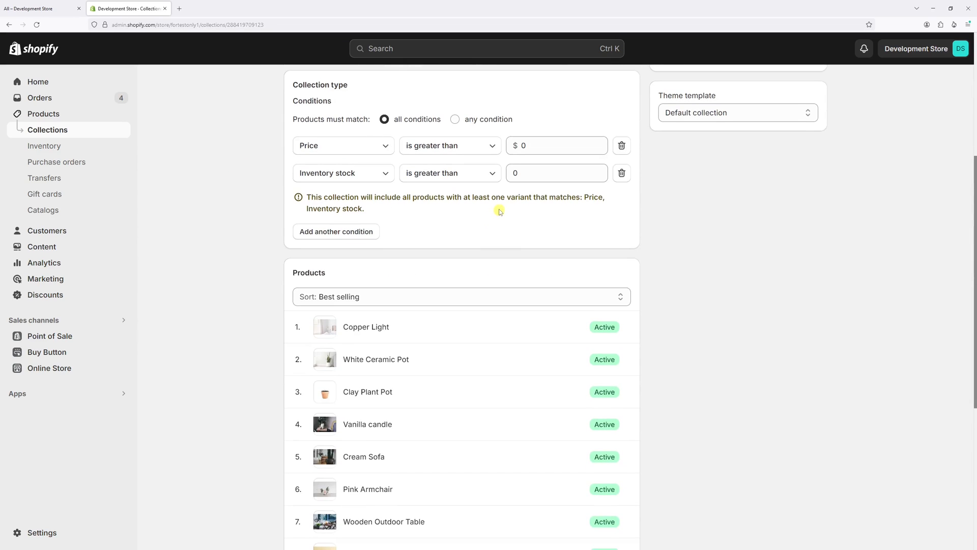
scroll("down", 3)
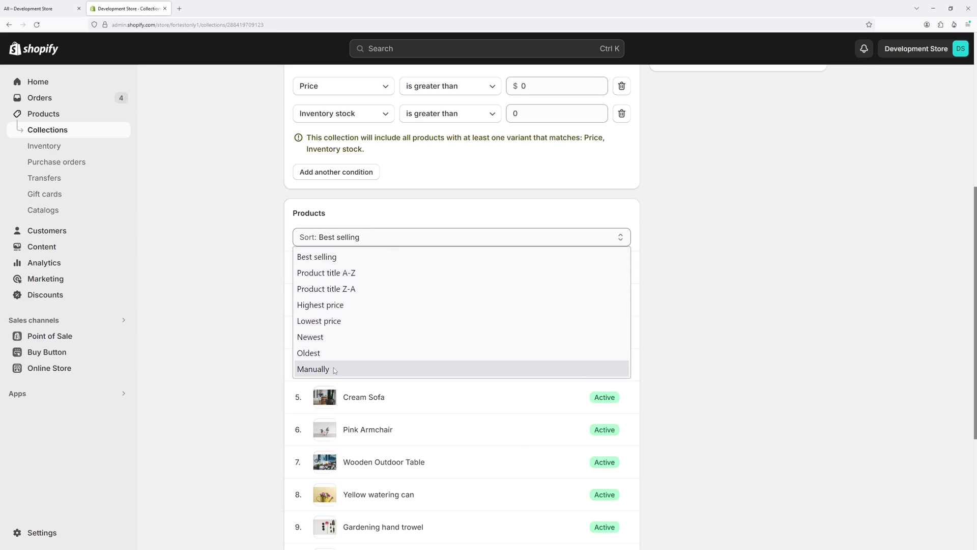
left_click(313, 369)
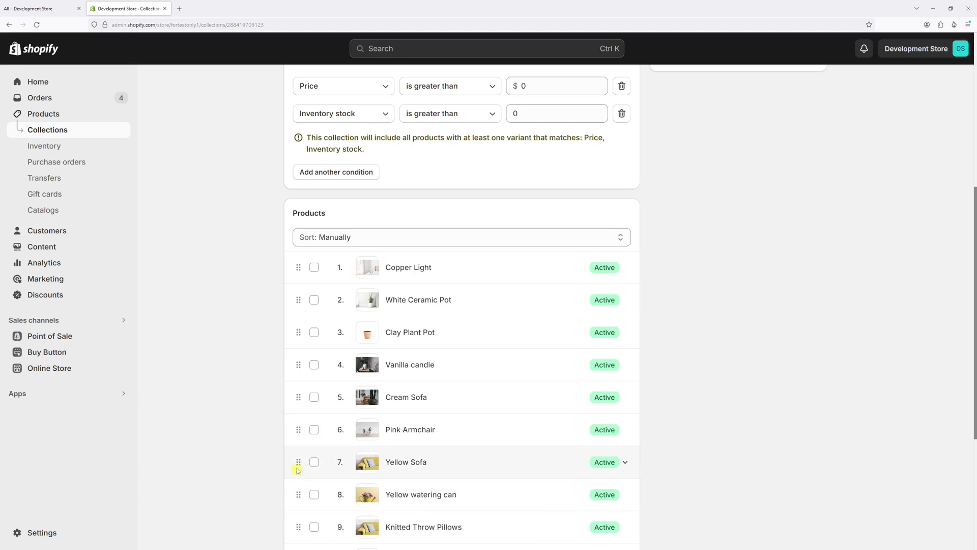
- Drag Yellow Sofa into first place and Vanilla candle into second place
left_click_drag(299, 462, 298, 306)
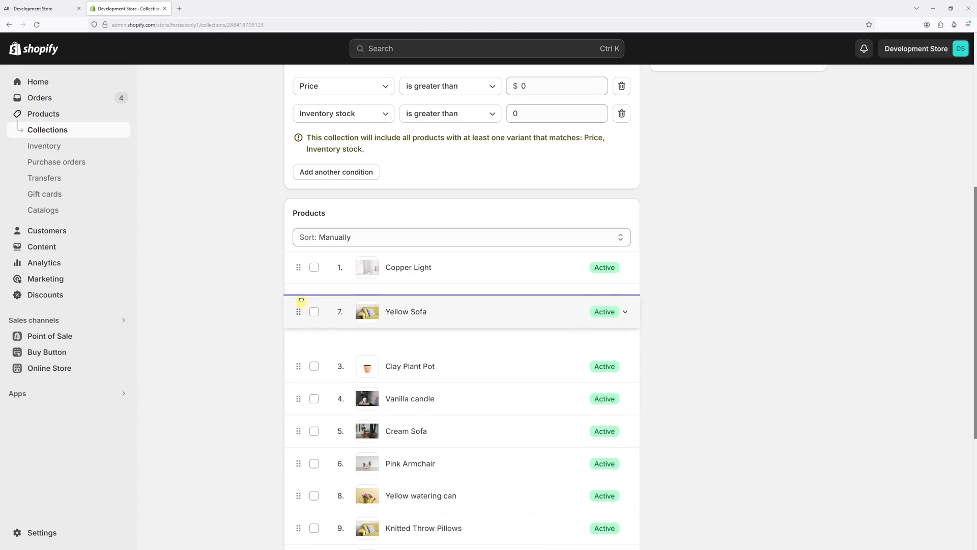
left_click_drag(298, 312, 299, 267)
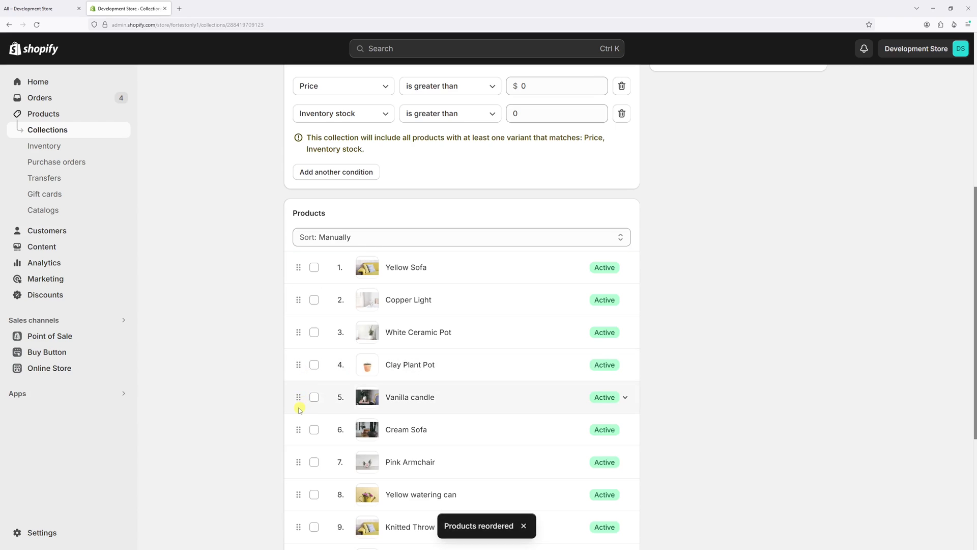
left_click_drag(299, 397, 300, 302)
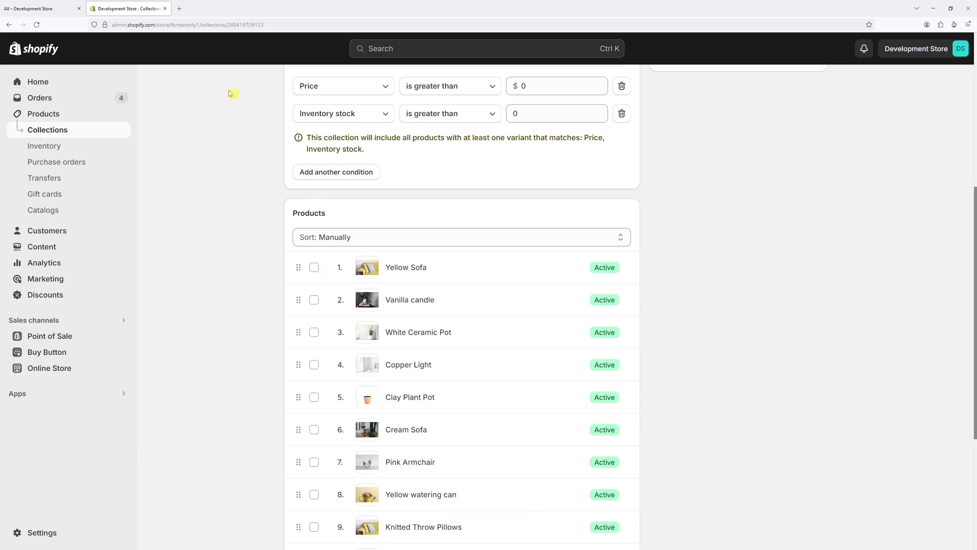
- Reload the storefront Catalog page to see Yellow Sofa then Vanilla candle listed first
left_click(40, 8)
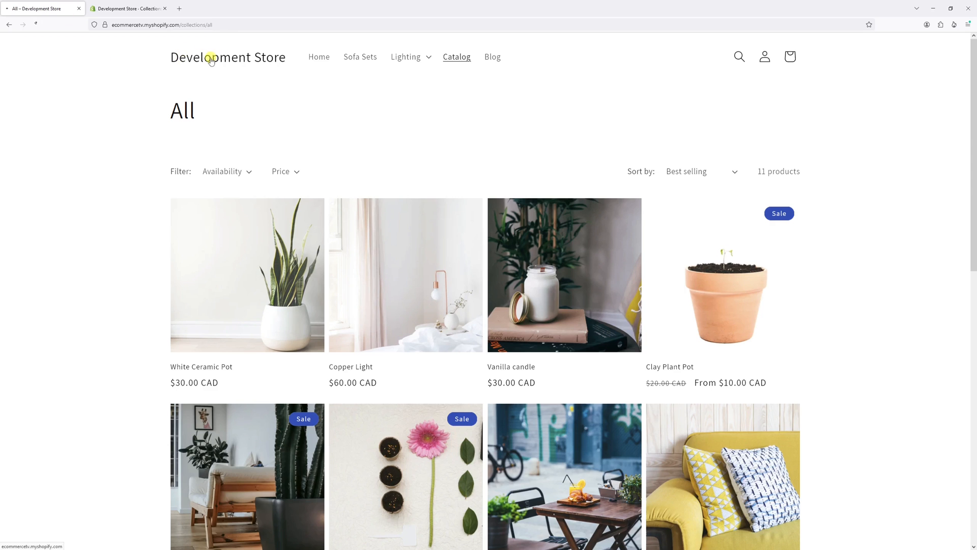
left_click(319, 57)
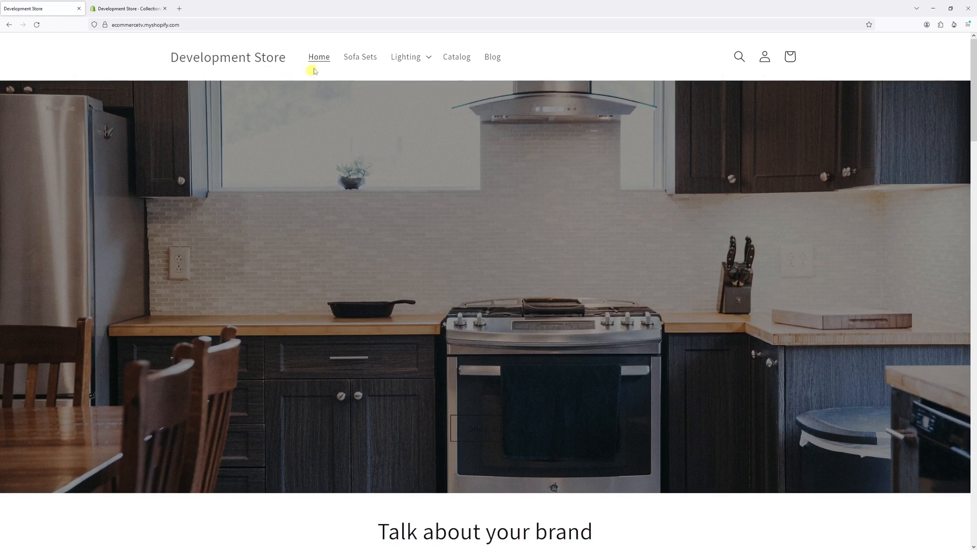
left_click(457, 57)
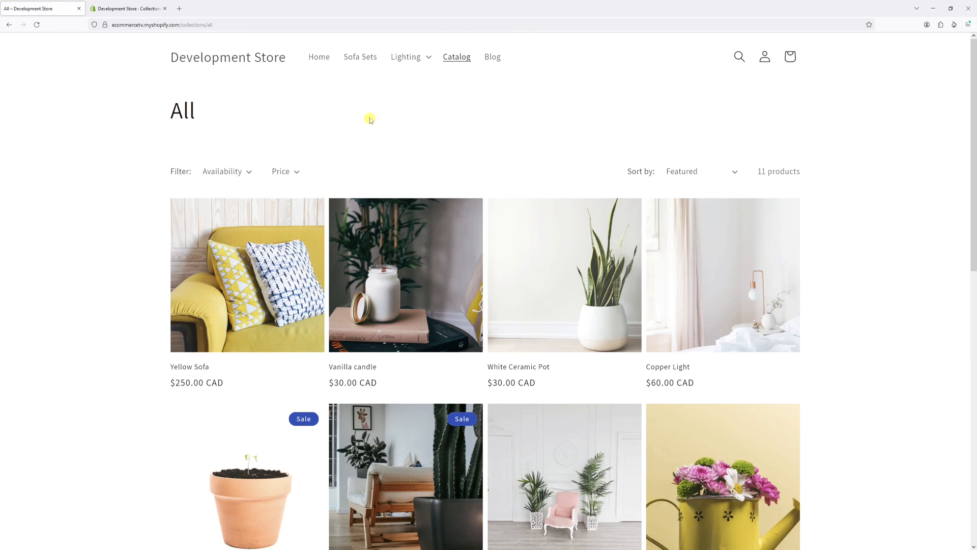
mouse_move(189, 367)
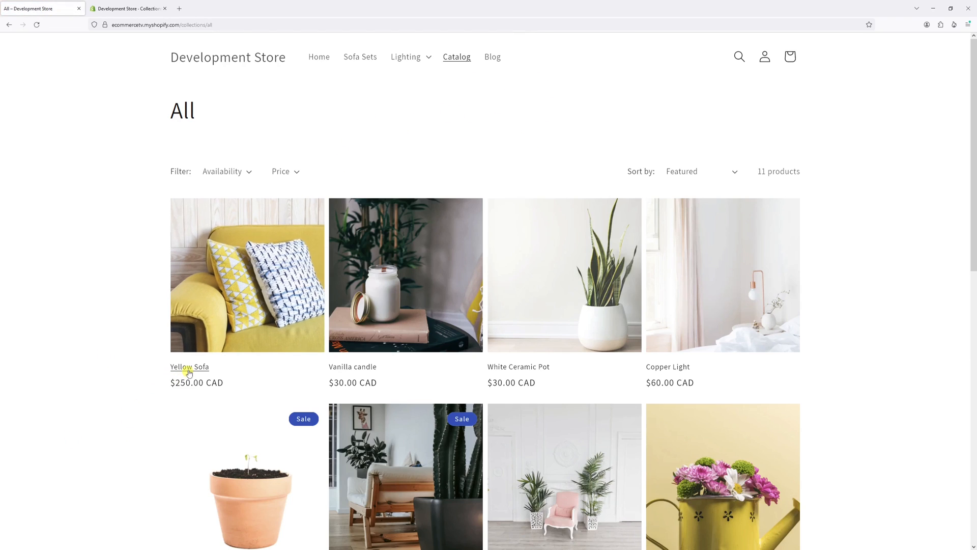
mouse_move(272, 341)
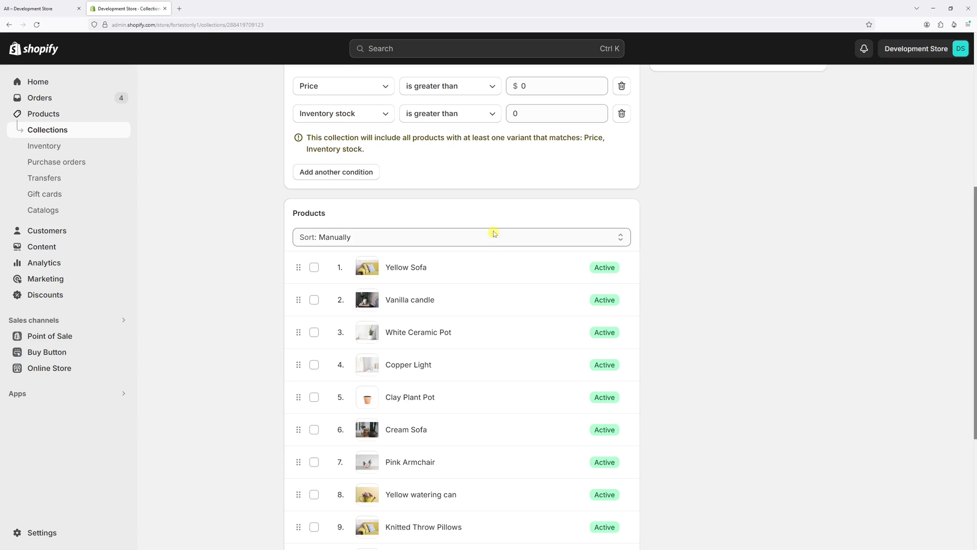
- Show the Sort dropdown choices for the All collection's products, still set to manual
left_click(460, 237)
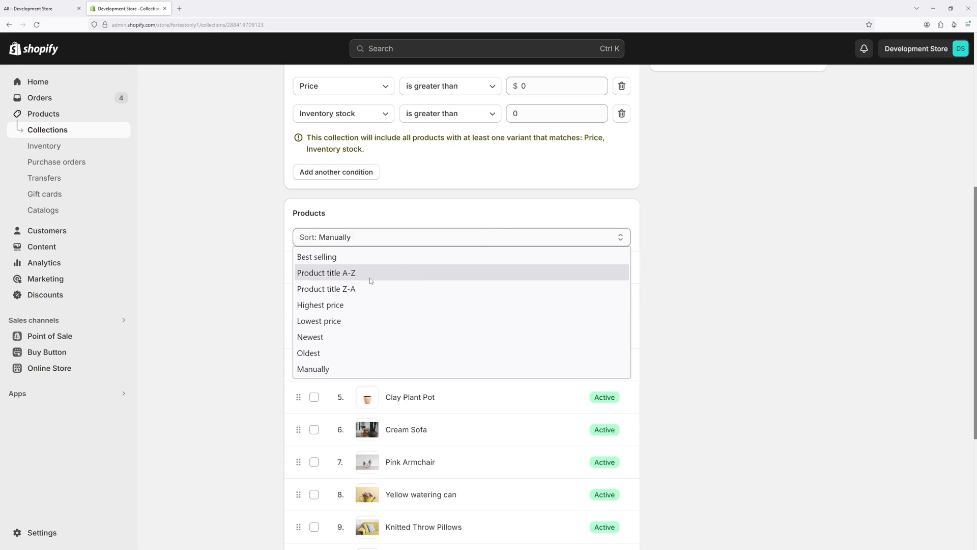
mouse_move(360, 337)
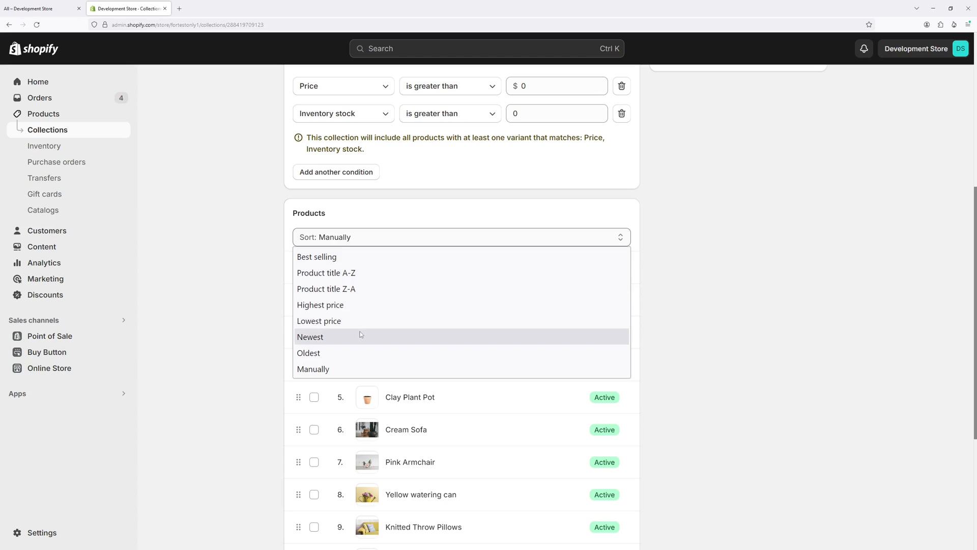
mouse_move(352, 329)
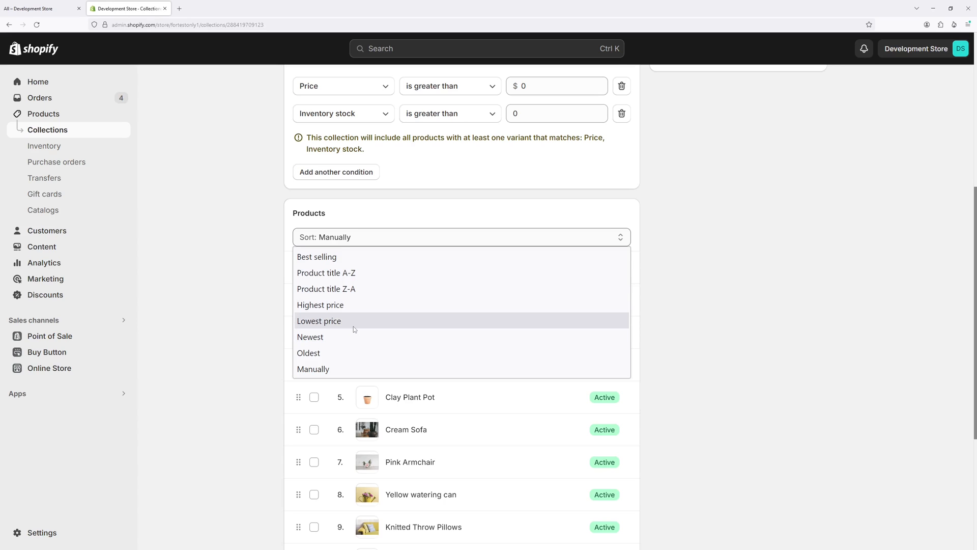